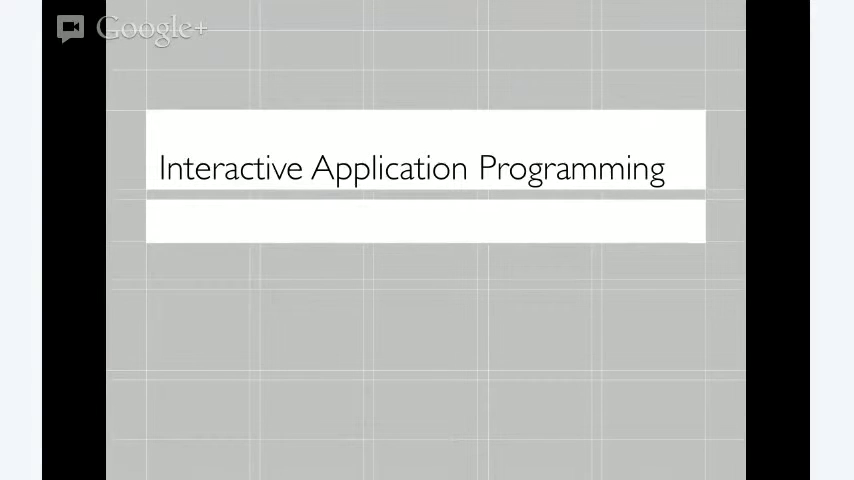
- Select the large text box and run the demo window in the Cocoa Simulator to test resizing
key(Right)
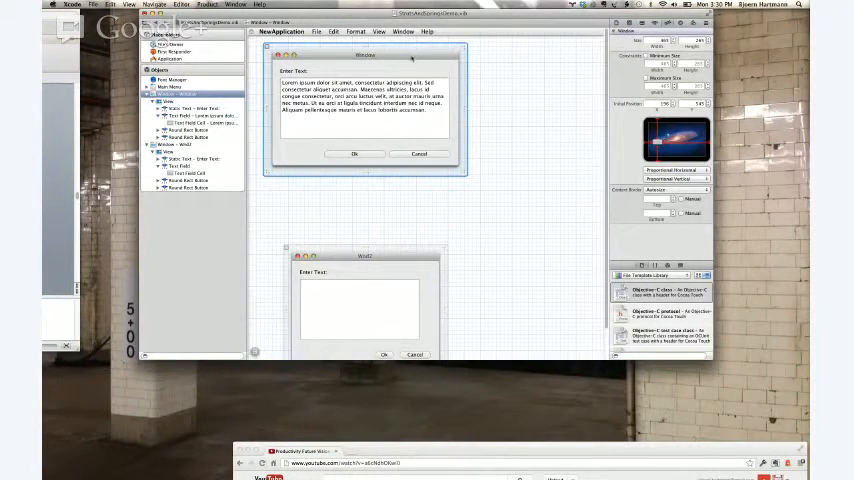
click(364, 99)
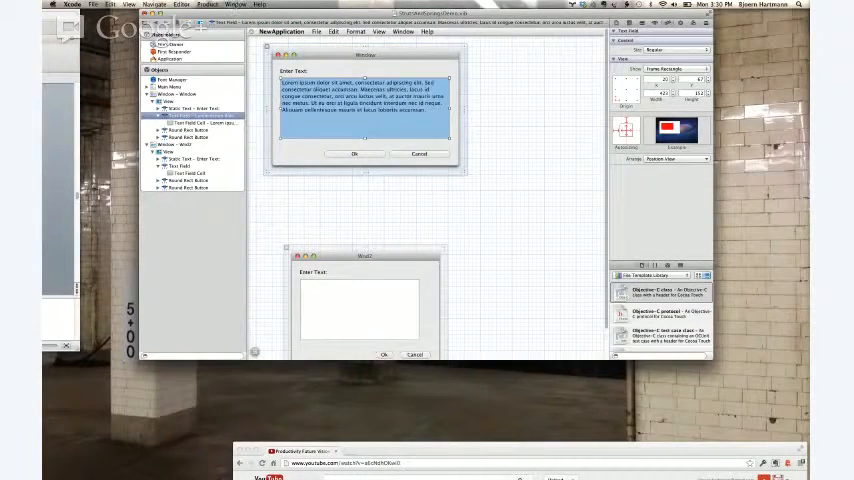
click(214, 5)
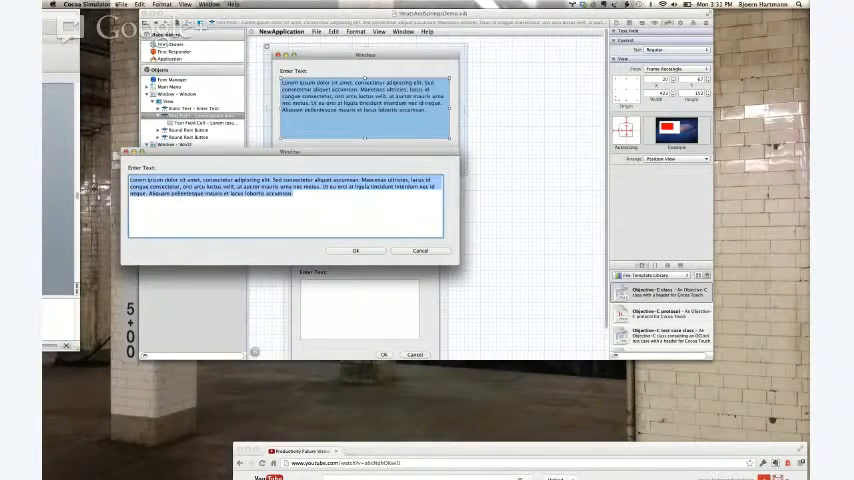
- Quit the Cocoa Simulator and return to the demo window layout, opening the Editor menu
click(78, 8)
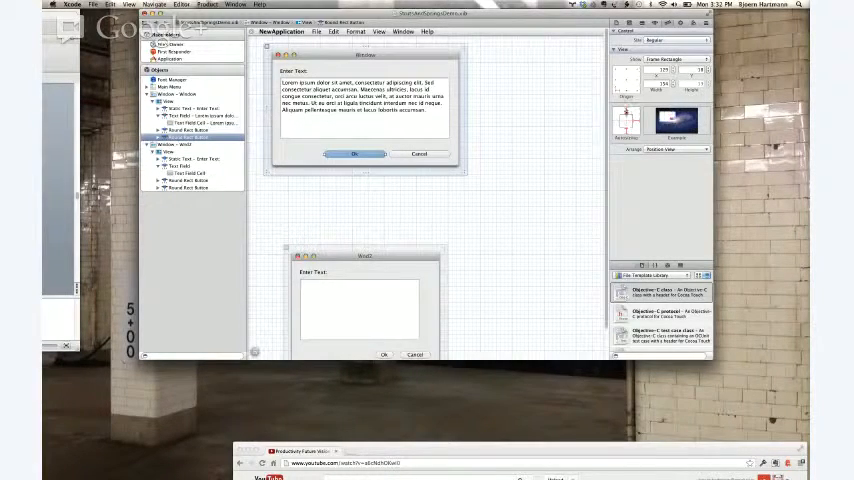
click(182, 5)
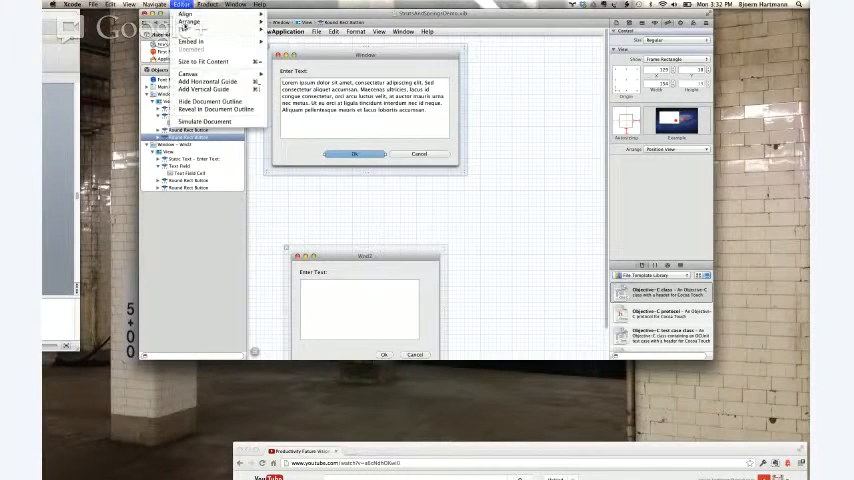